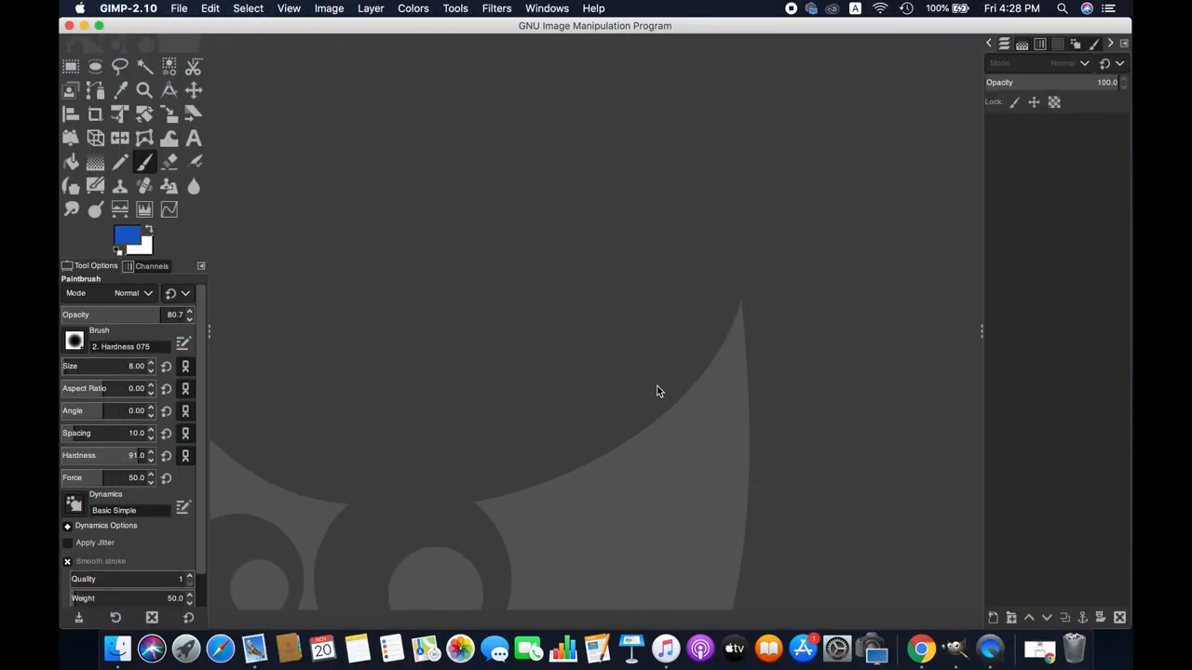
{"action": "mouse_move", "coordinate": [180, 7]}
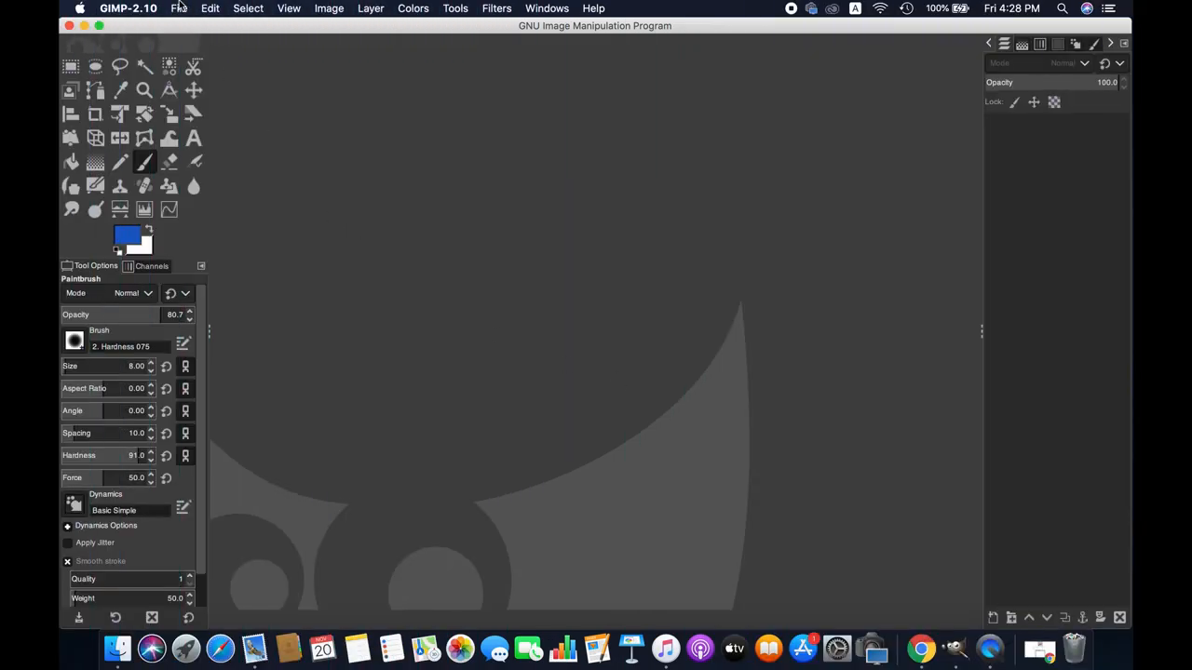
Open the File menu to start a new image.
{"action": "left_click", "coordinate": [179, 8]}
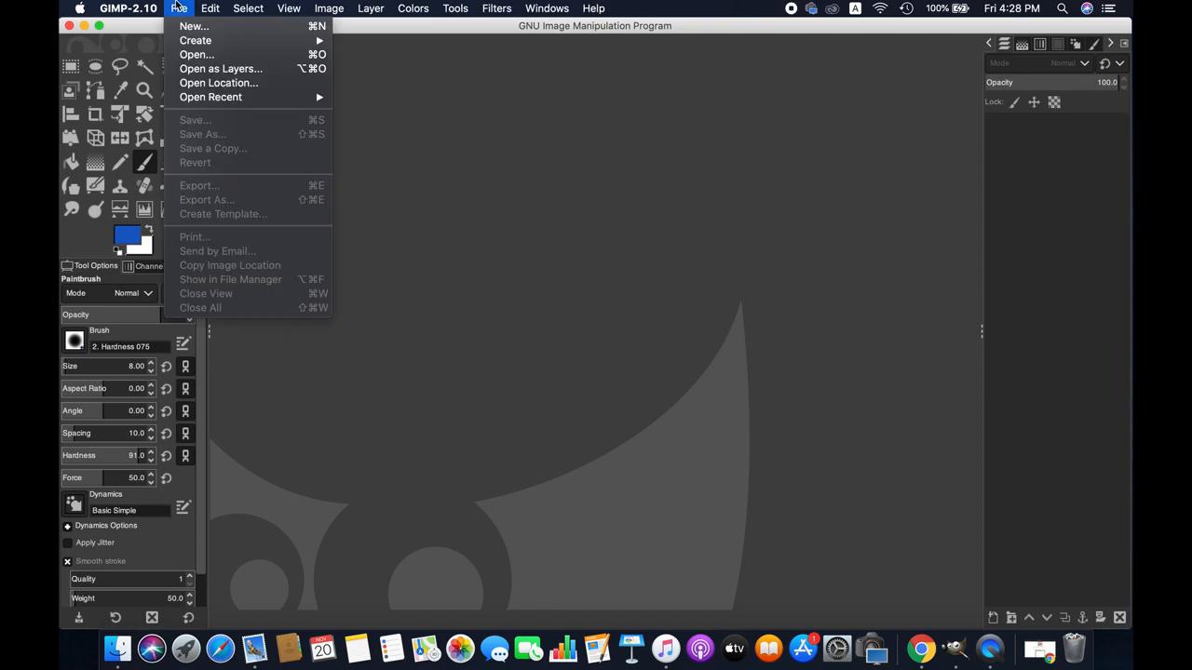
{"action": "mouse_move", "coordinate": [194, 26]}
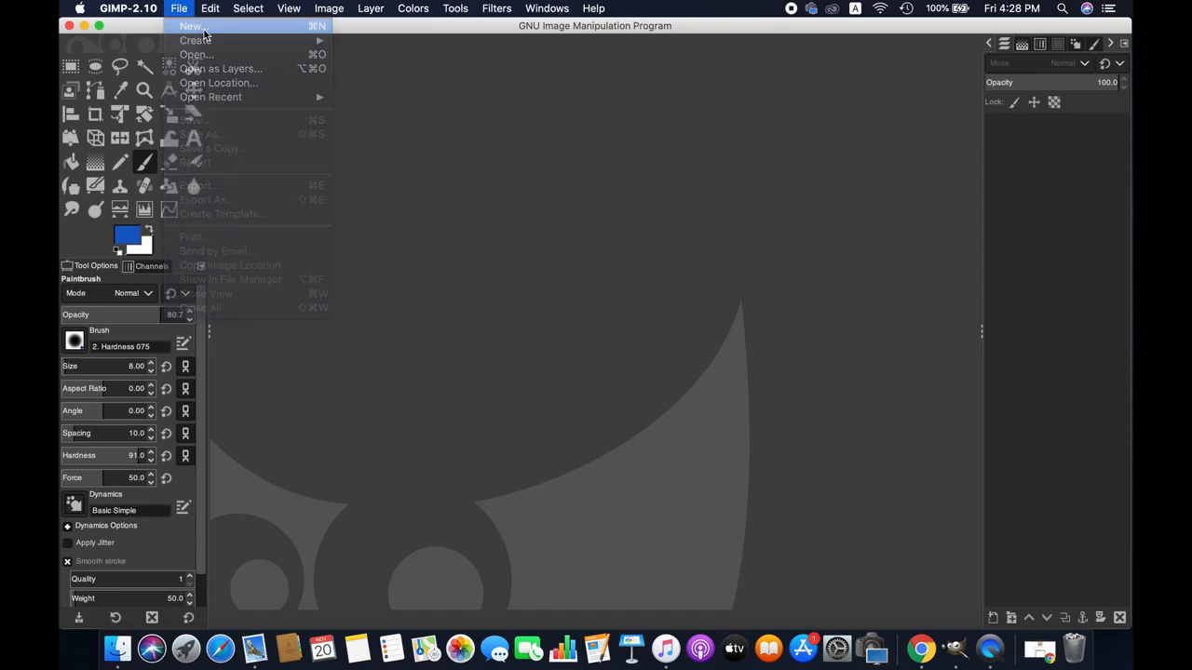
Create a new 1920×1080 px image with no template selected.
{"action": "left_click", "coordinate": [191, 26]}
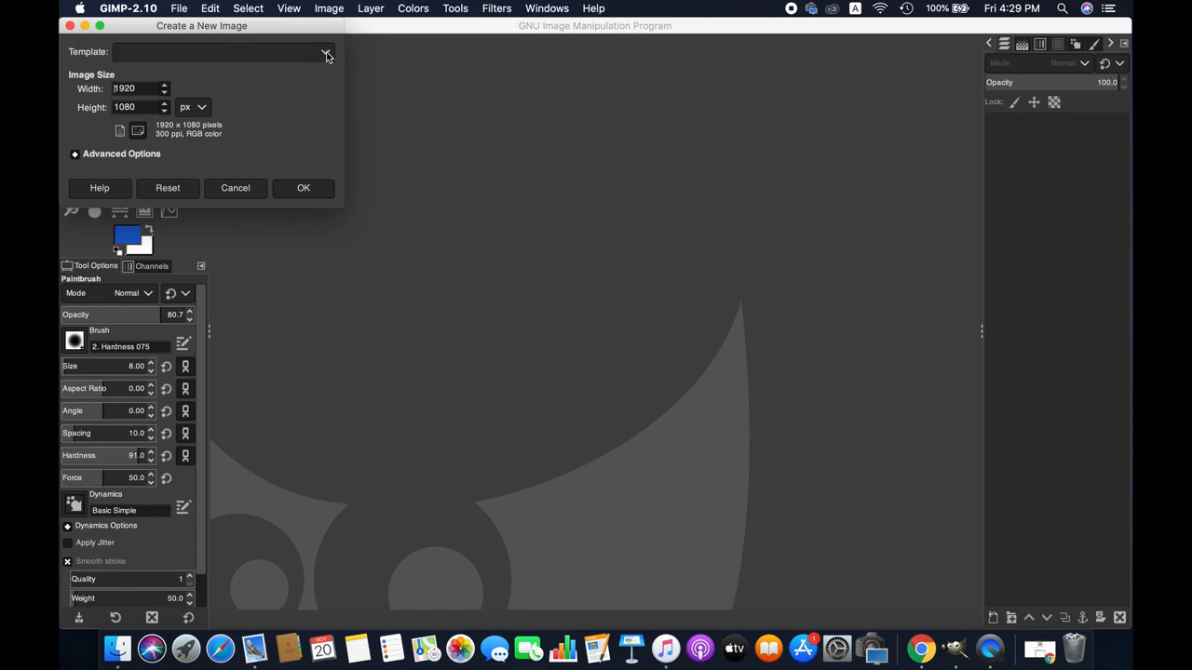
{"action": "left_click", "coordinate": [325, 52]}
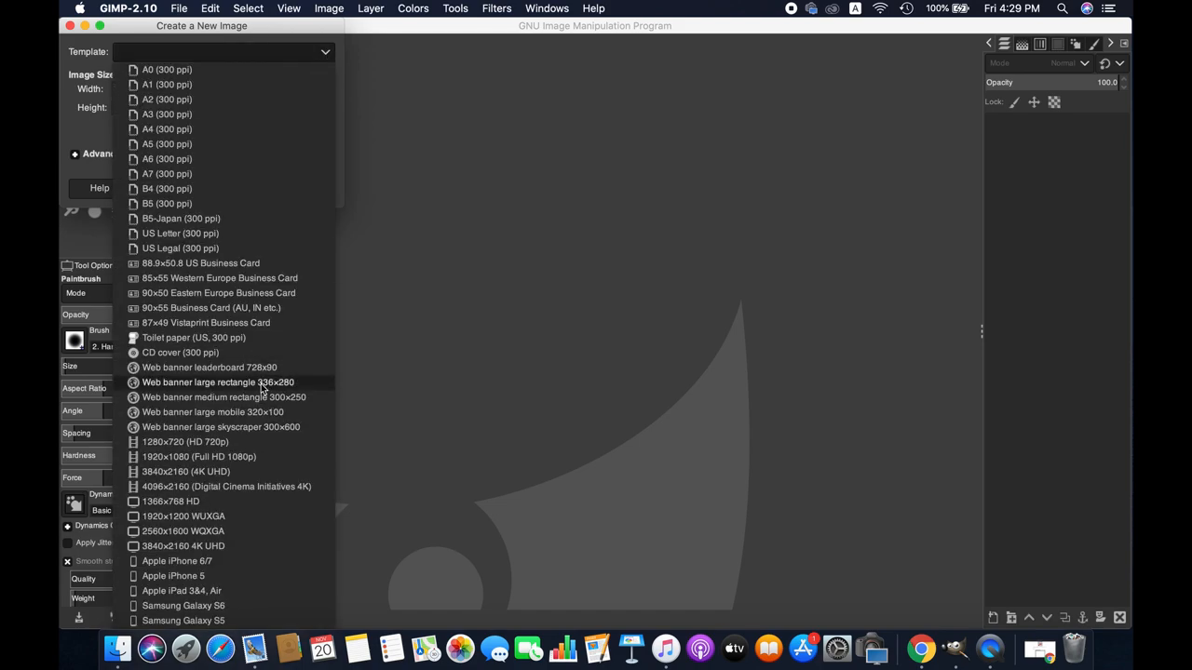
{"action": "left_click", "coordinate": [198, 456]}
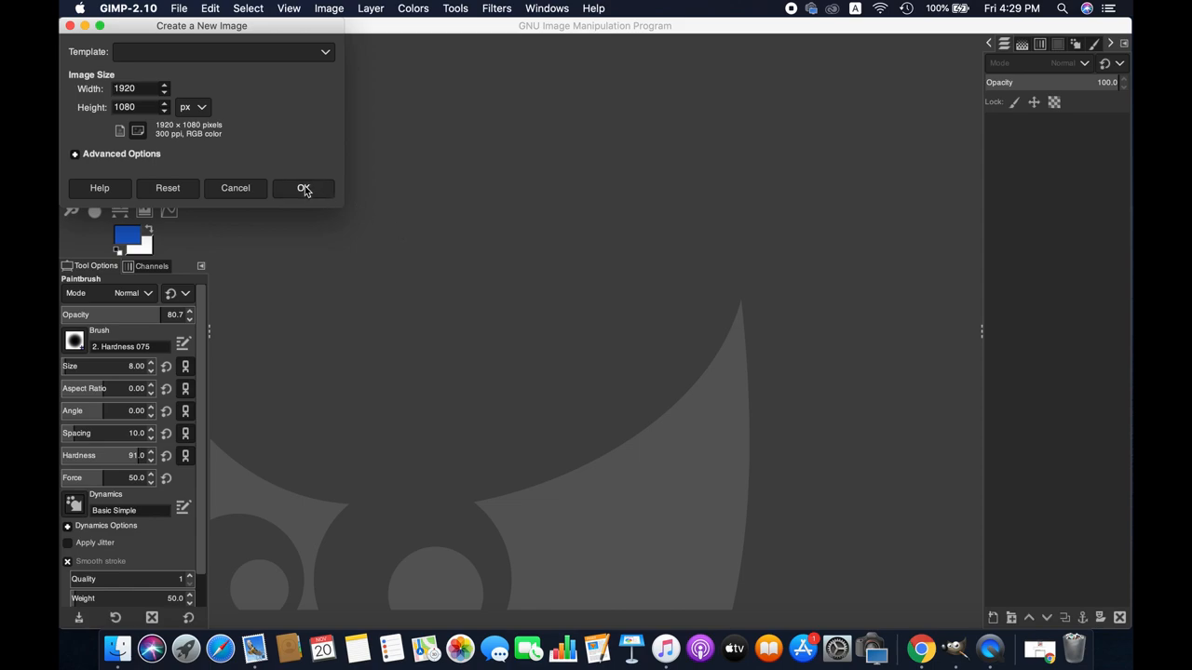
{"action": "left_click", "coordinate": [305, 188]}
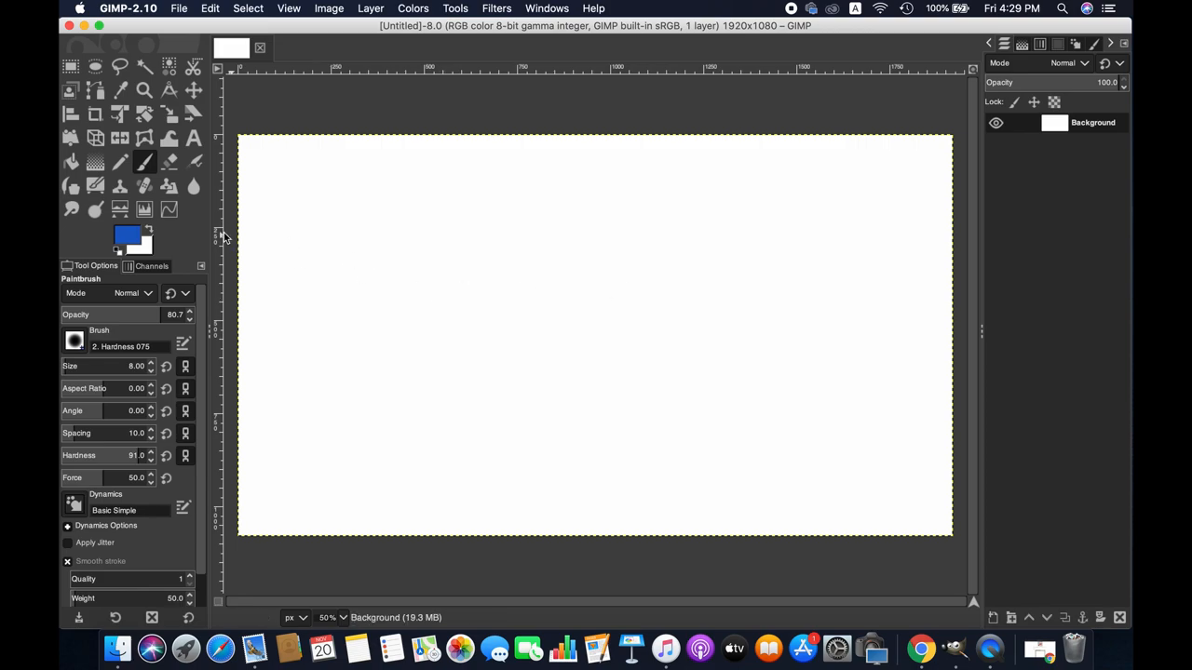
{"action": "mouse_move", "coordinate": [120, 163]}
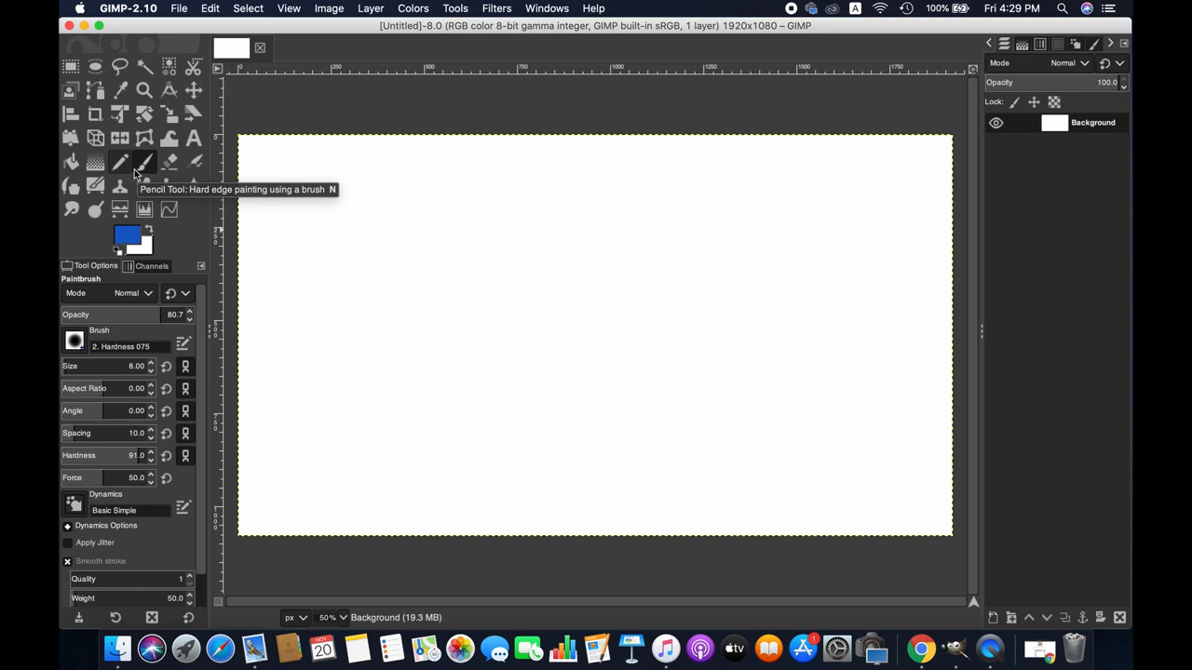
{"action": "mouse_move", "coordinate": [194, 162]}
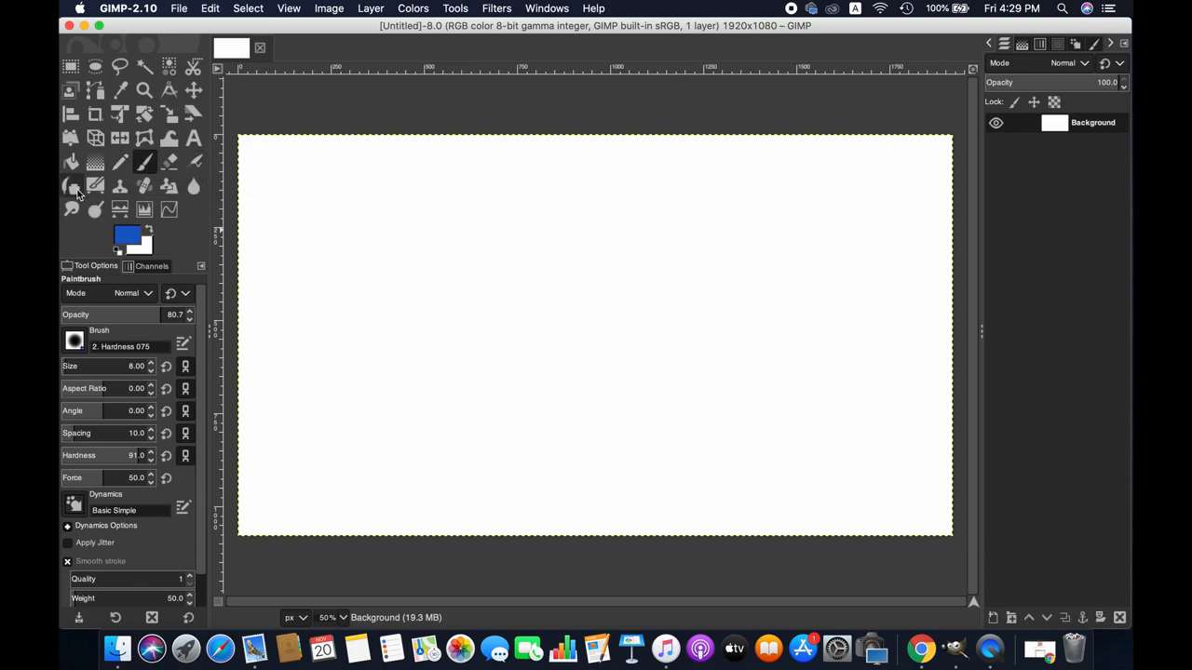
{"action": "mouse_move", "coordinate": [71, 211]}
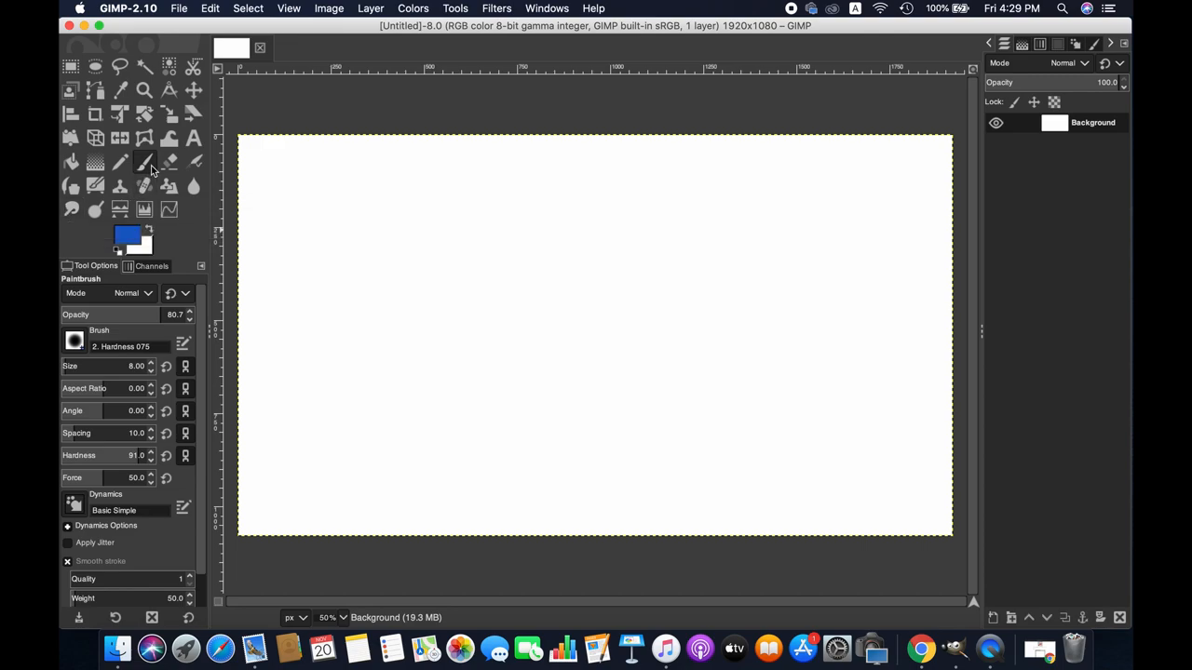
{"action": "mouse_move", "coordinate": [144, 162]}
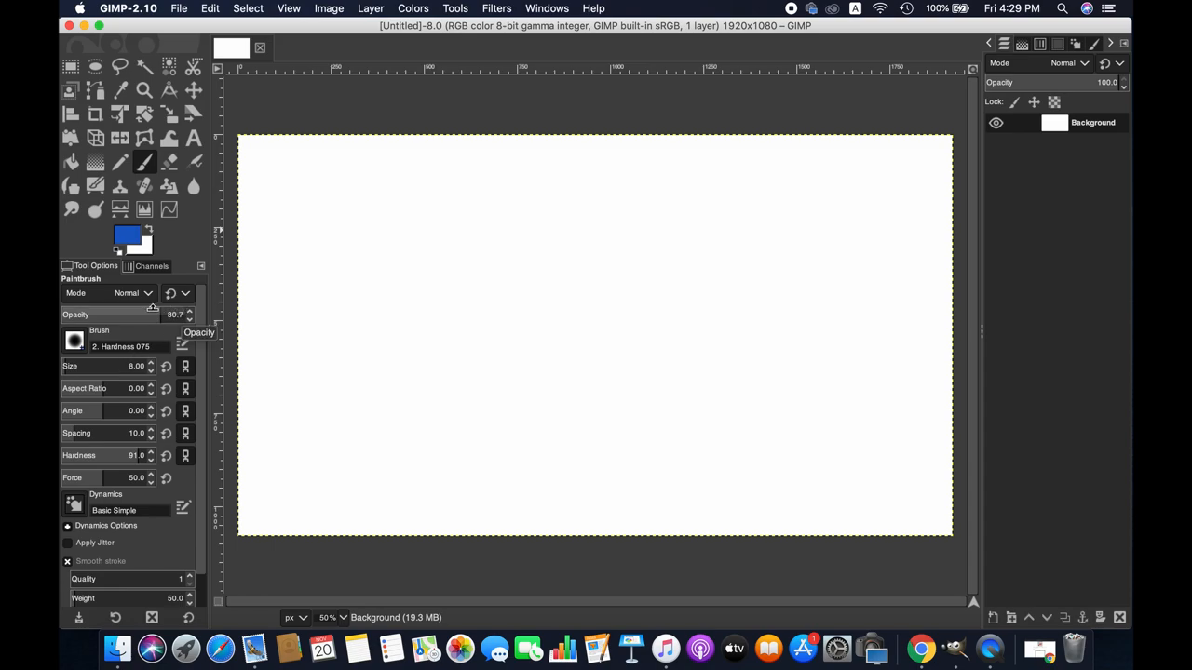
{"action": "left_click", "coordinate": [74, 341]}
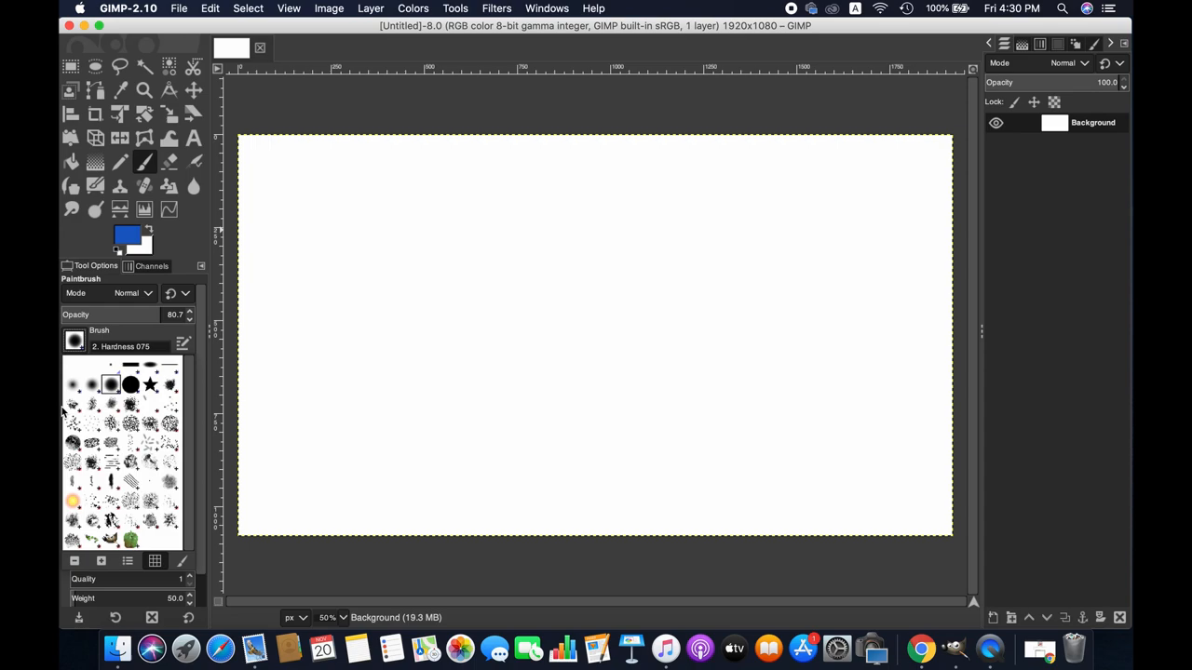
{"action": "left_click", "coordinate": [74, 342]}
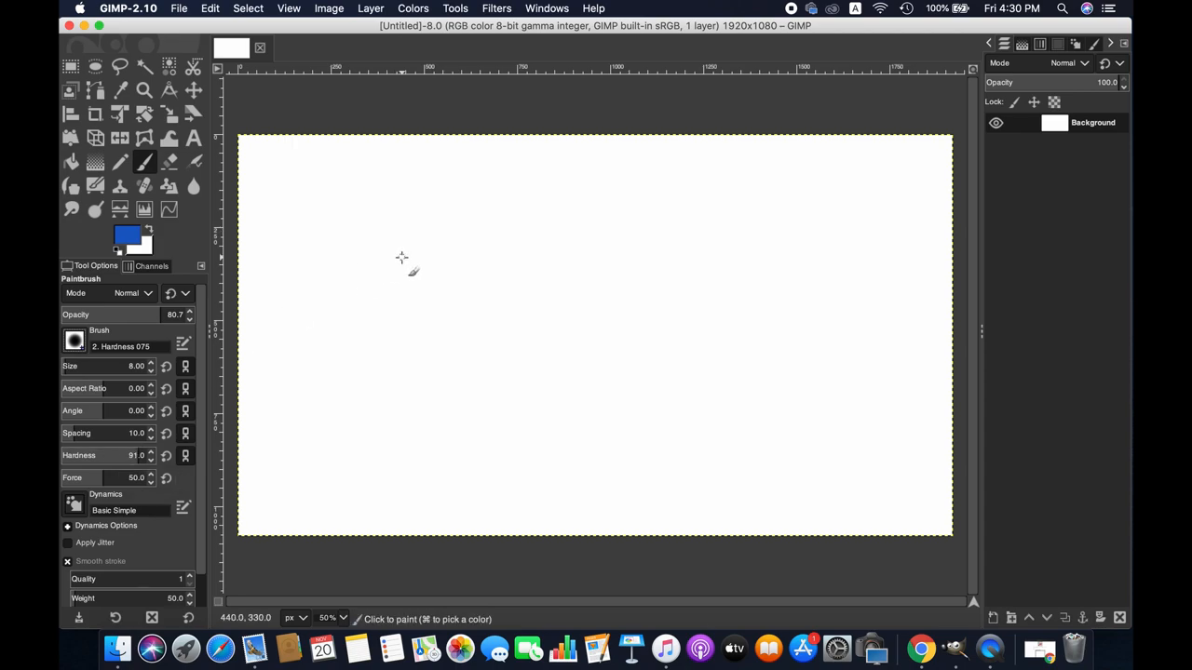
{"action": "mouse_move", "coordinate": [391, 270]}
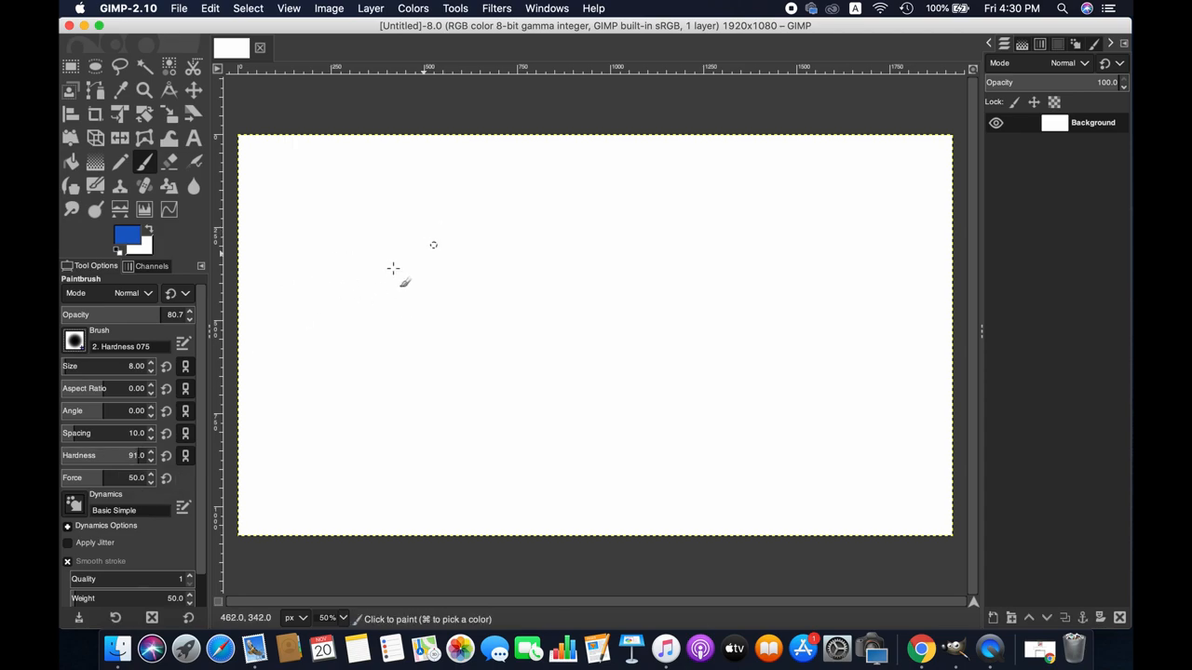
{"action": "mouse_move", "coordinate": [425, 209]}
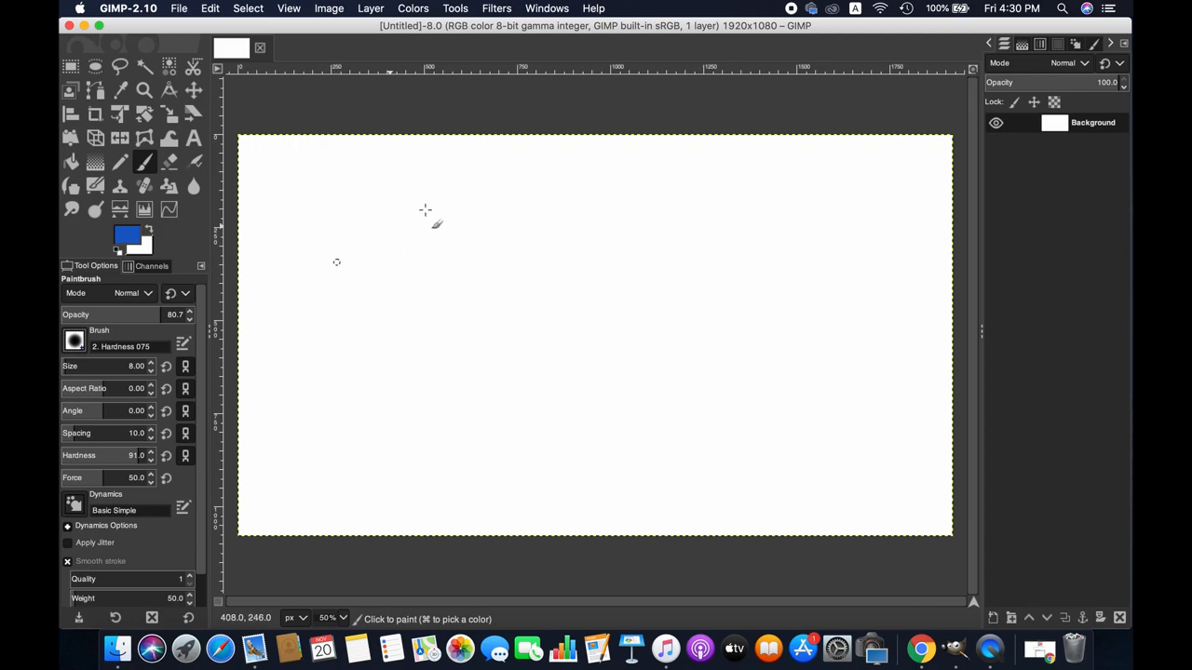
{"action": "mouse_move", "coordinate": [340, 266]}
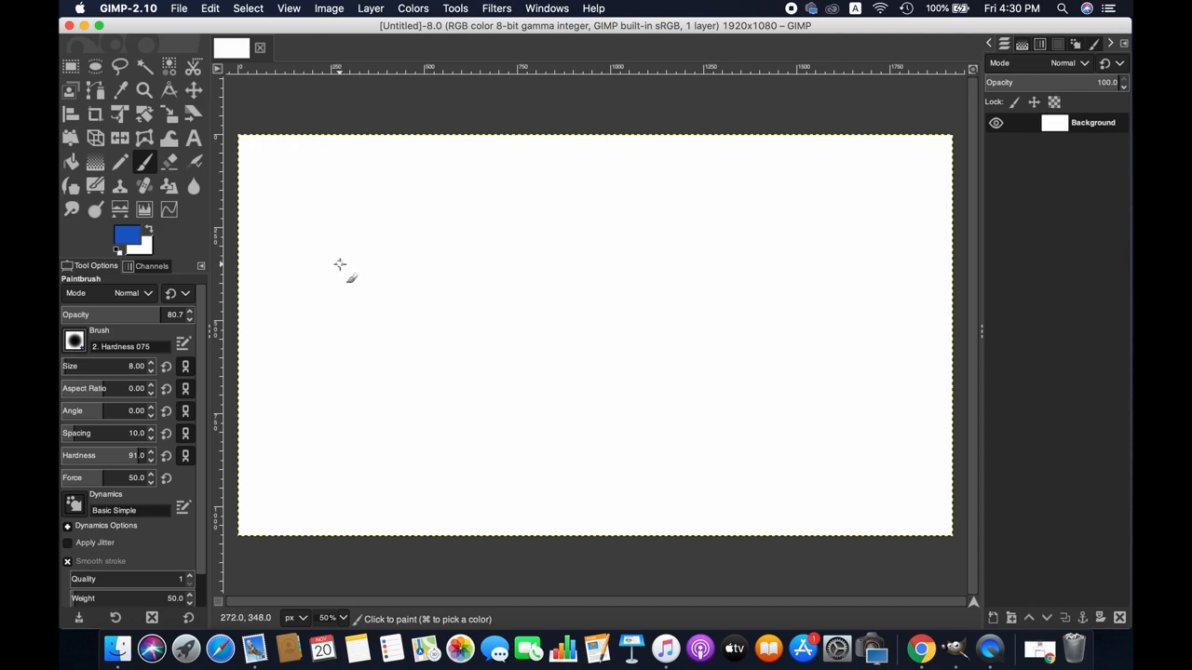
{"action": "mouse_move", "coordinate": [297, 237]}
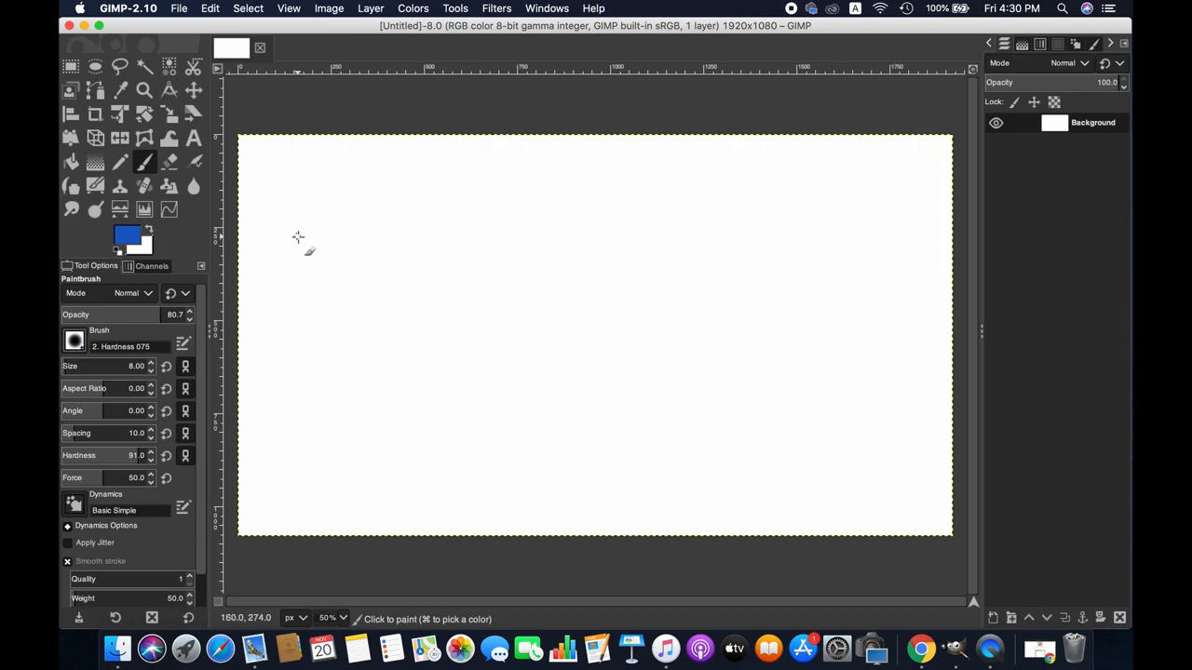
{"action": "mouse_move", "coordinate": [281, 245]}
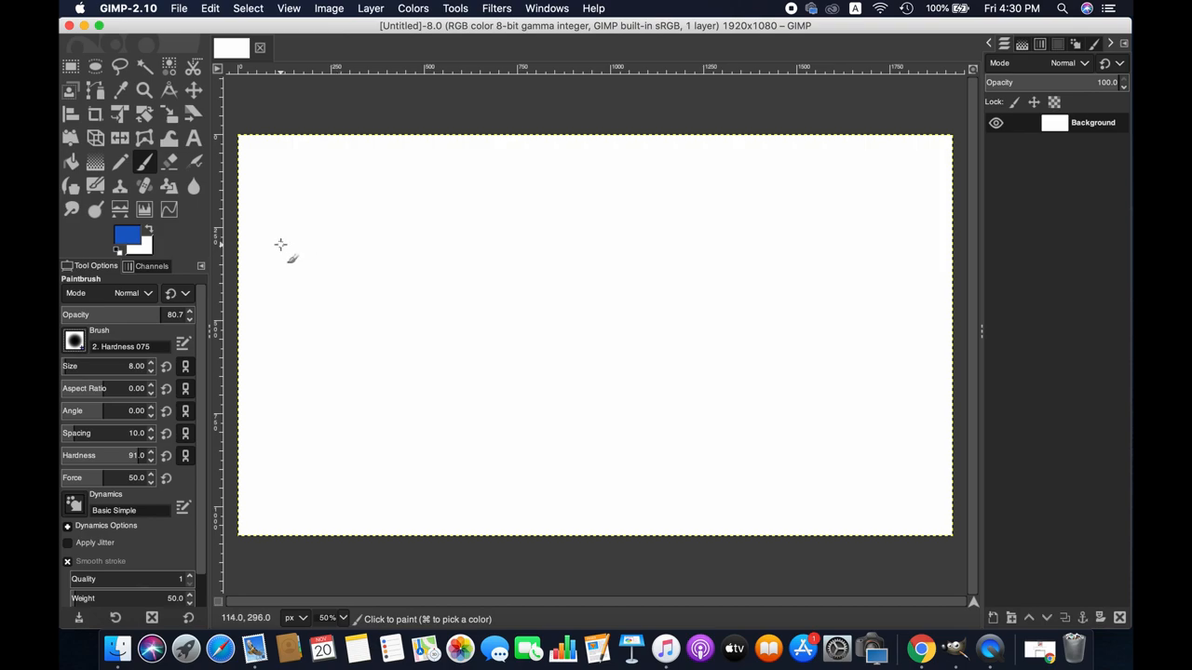
{"action": "mouse_move", "coordinate": [258, 244]}
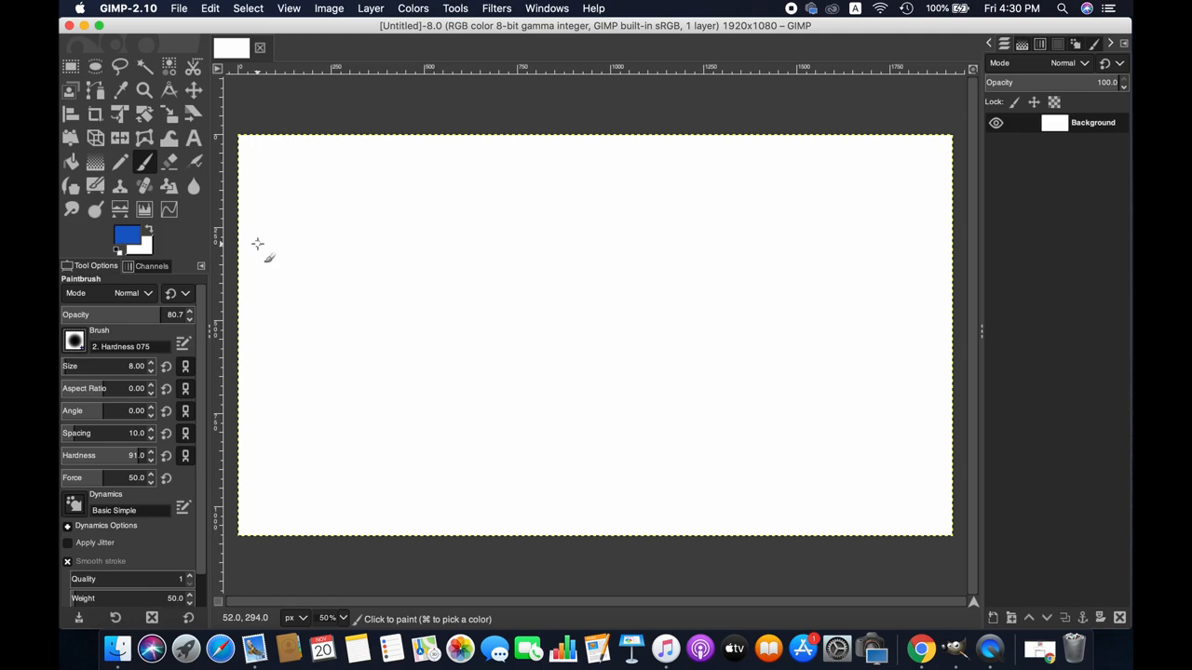
Paint a straight horizontal blue line from the upper-left toward the canvas middle.
{"action": "left_click", "coordinate": [258, 245]}
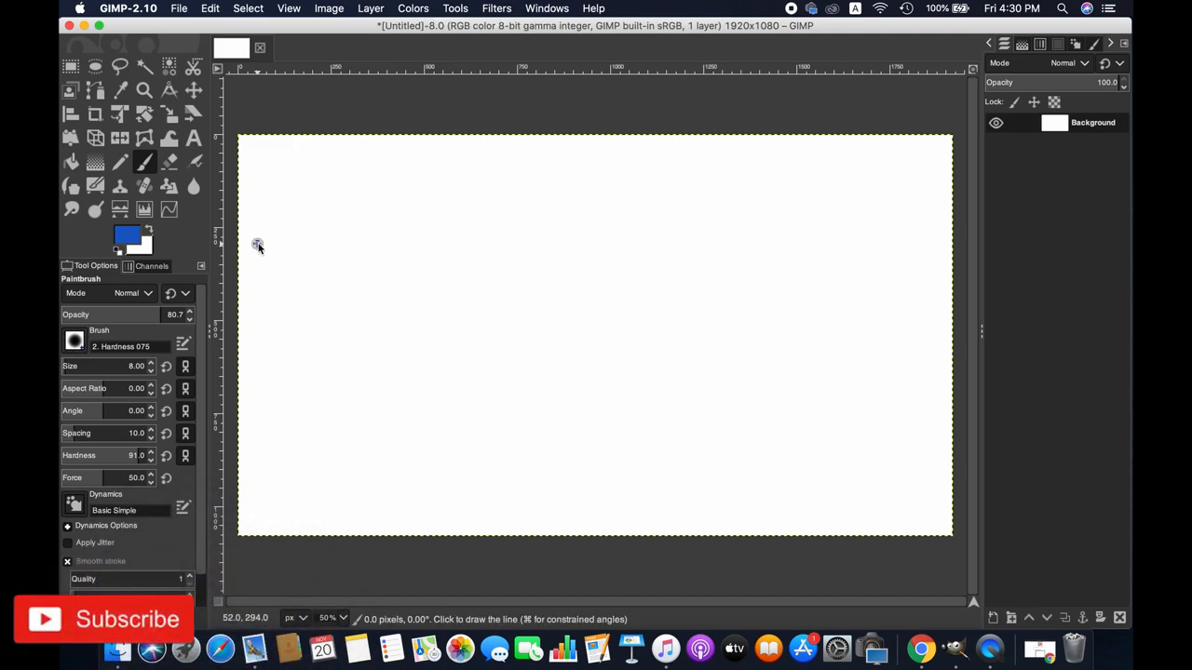
{"action": "left_click_drag", "start_coordinate": [258, 243], "coordinate": [715, 254]}
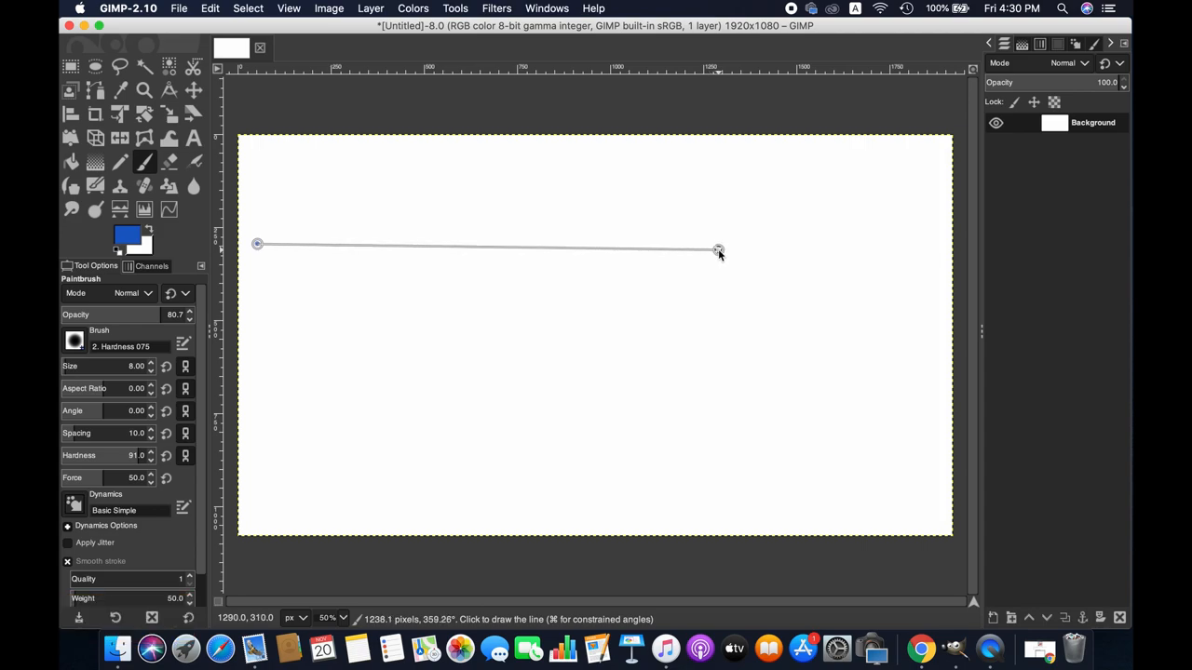
{"action": "left_click", "coordinate": [717, 250]}
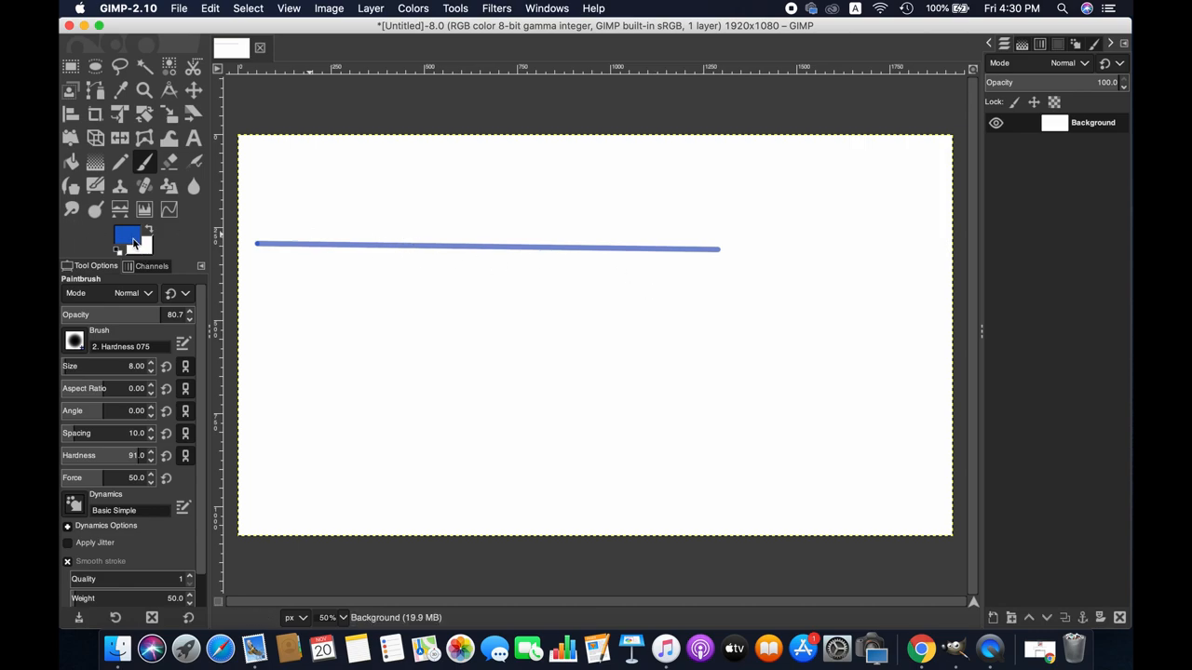
{"action": "mouse_move", "coordinate": [127, 237]}
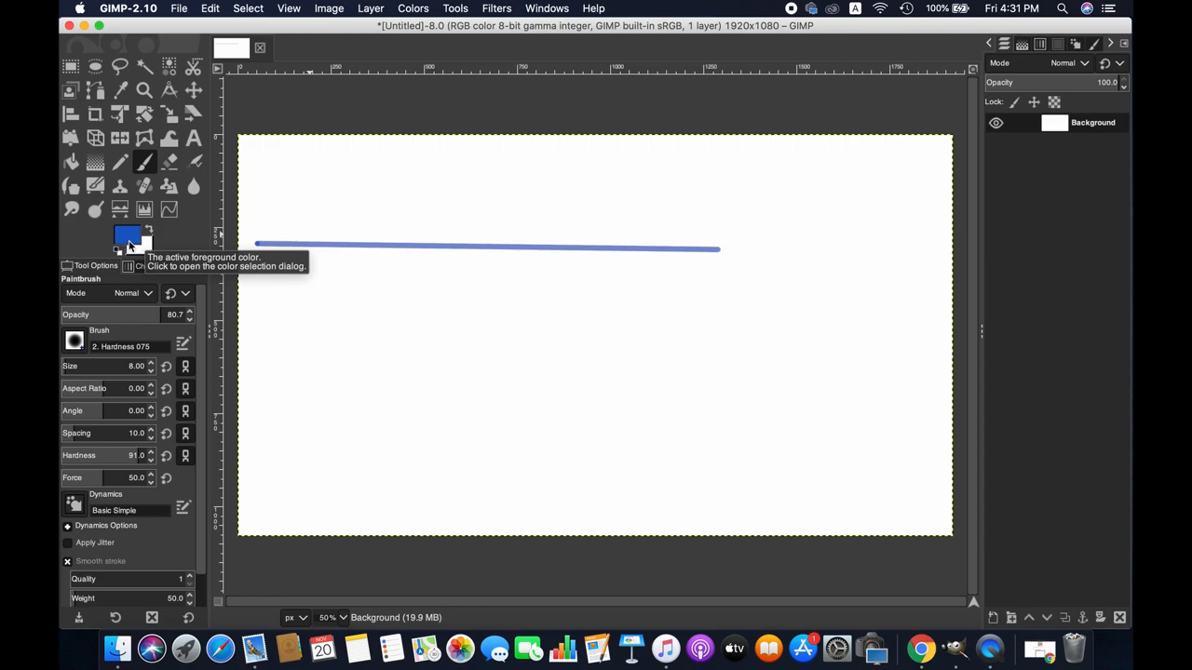
Set the foreground painting colour to black.
{"action": "left_click", "coordinate": [127, 236]}
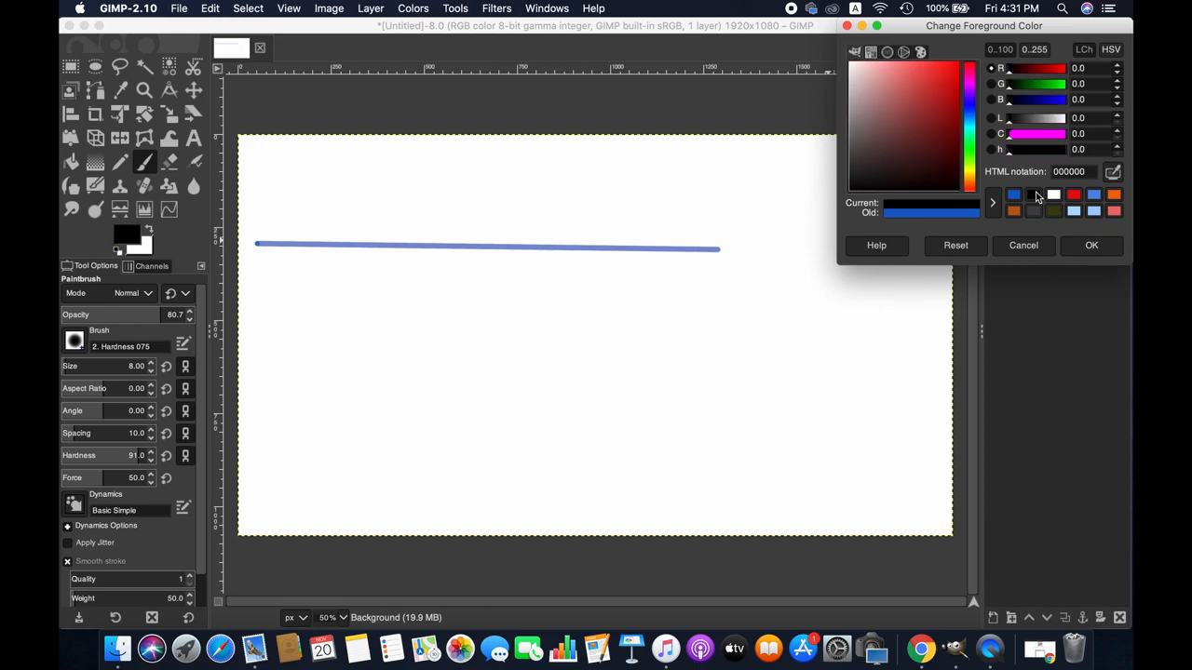
{"action": "left_click", "coordinate": [1091, 245]}
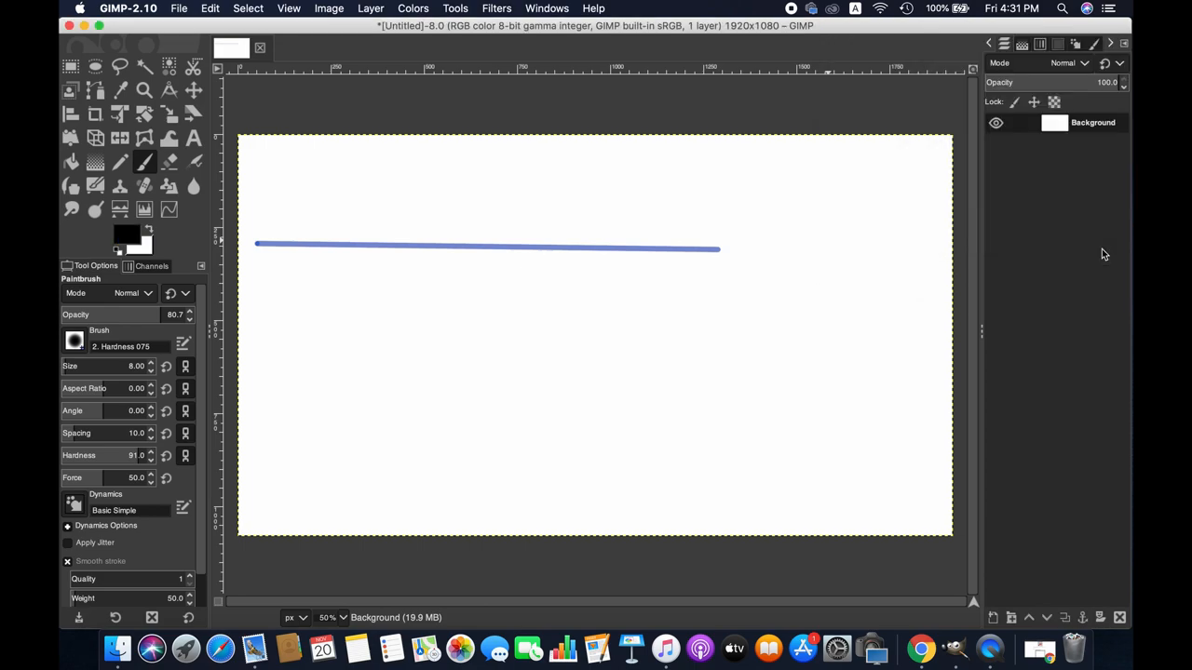
{"action": "mouse_move", "coordinate": [685, 267]}
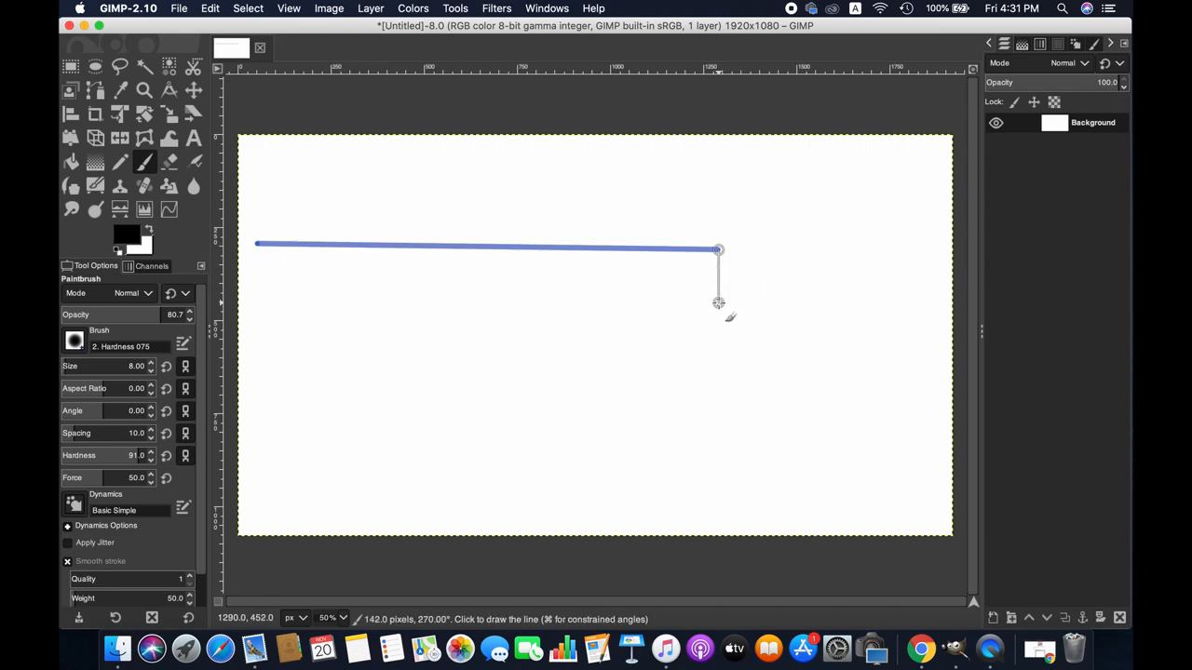
{"action": "mouse_move", "coordinate": [732, 411]}
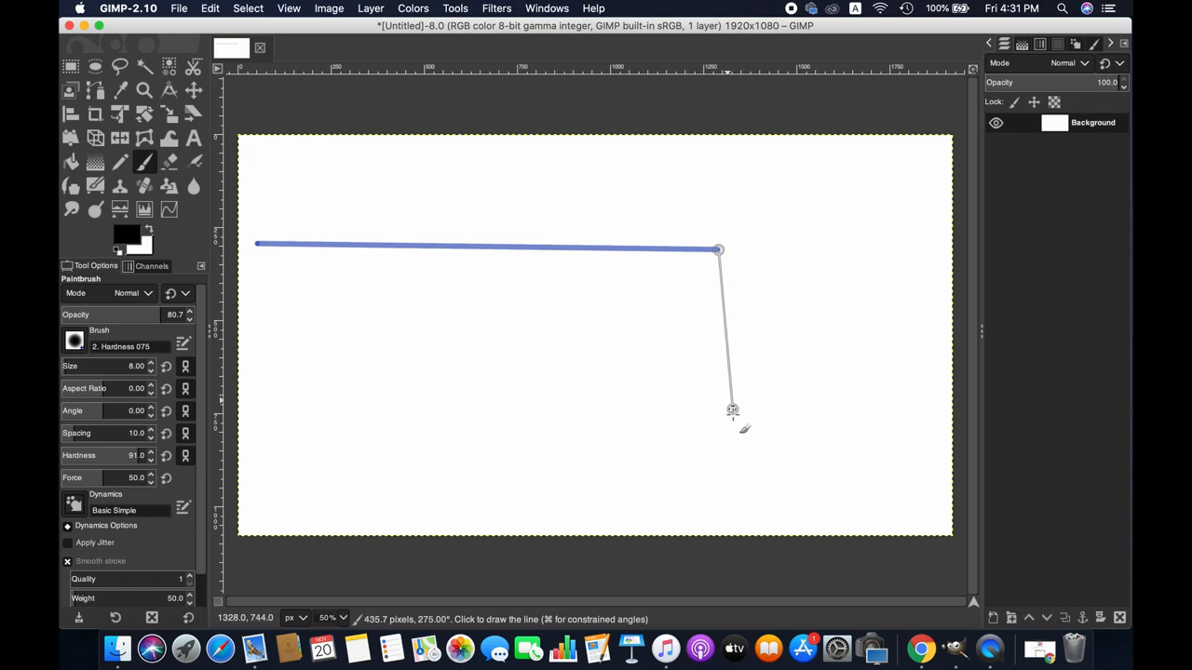
{"action": "mouse_move", "coordinate": [256, 381]}
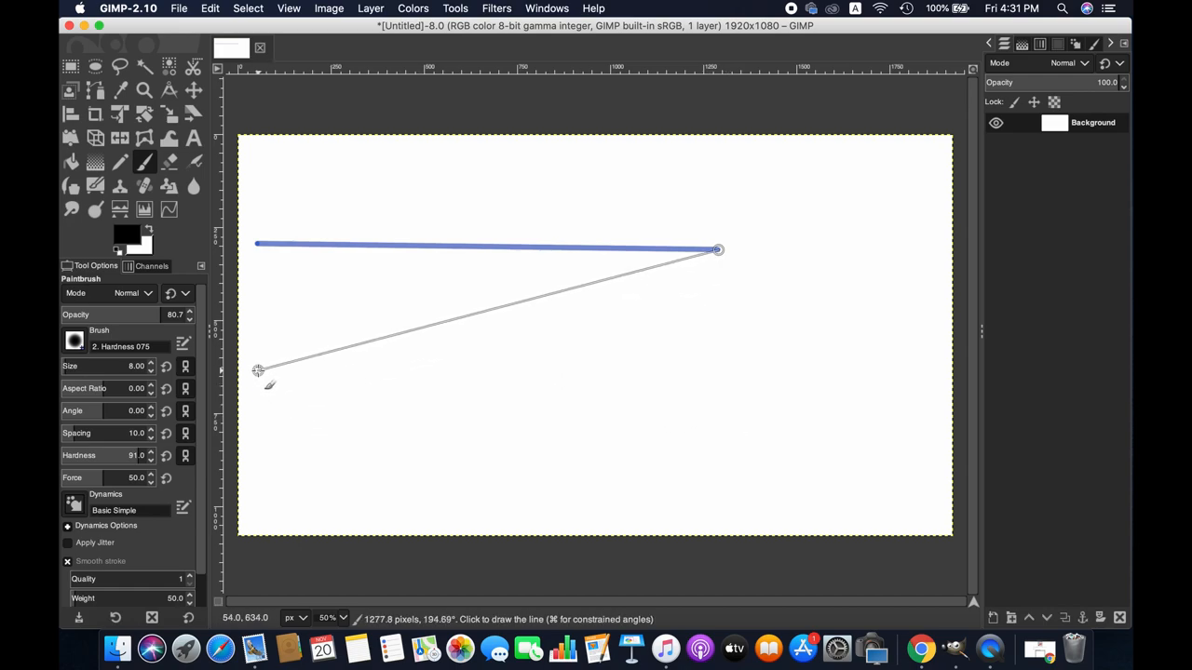
Shift-click to draw a black line from the blue line's end to the left edge.
{"action": "left_click", "coordinate": [717, 250]}
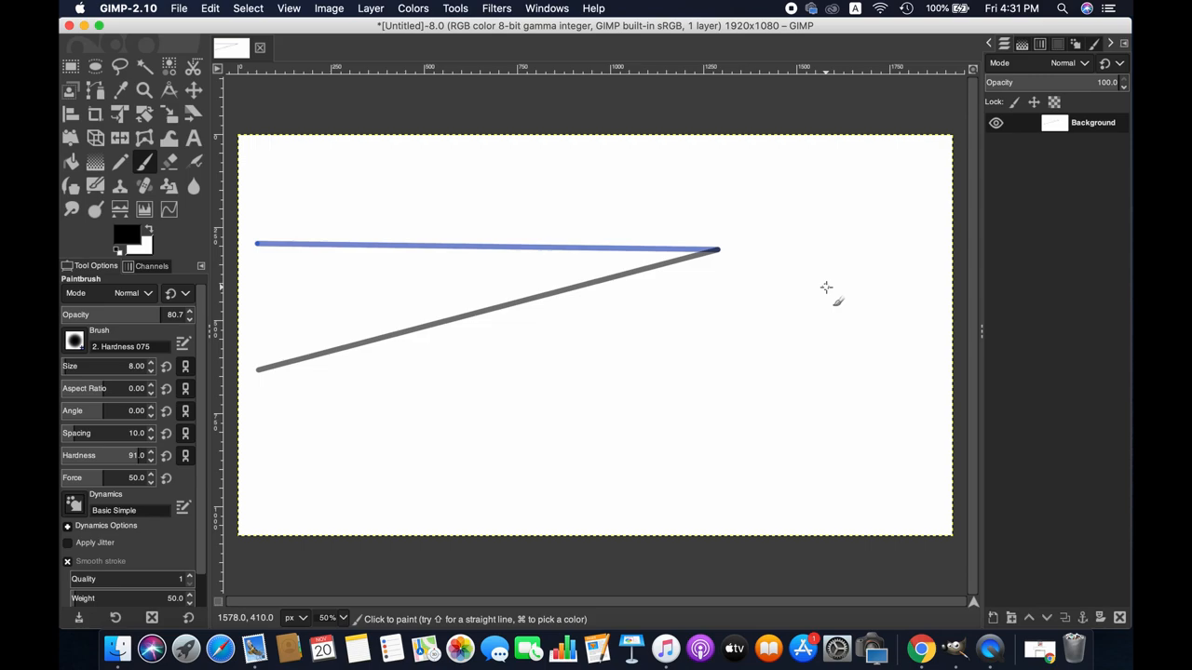